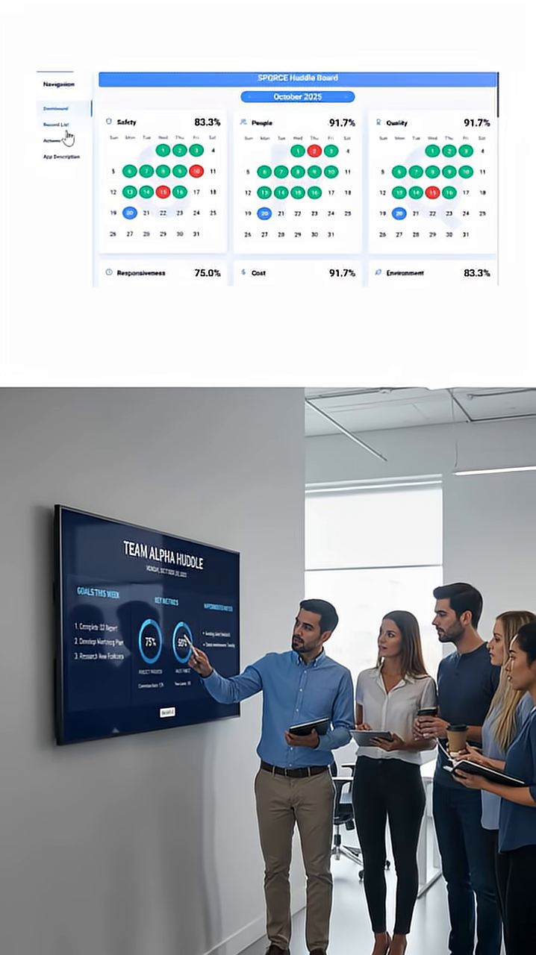
Navigate from the calendar dashboard to the Record List, then to the empty Actions board.
{"action": "left_click", "coordinate": [54, 128]}
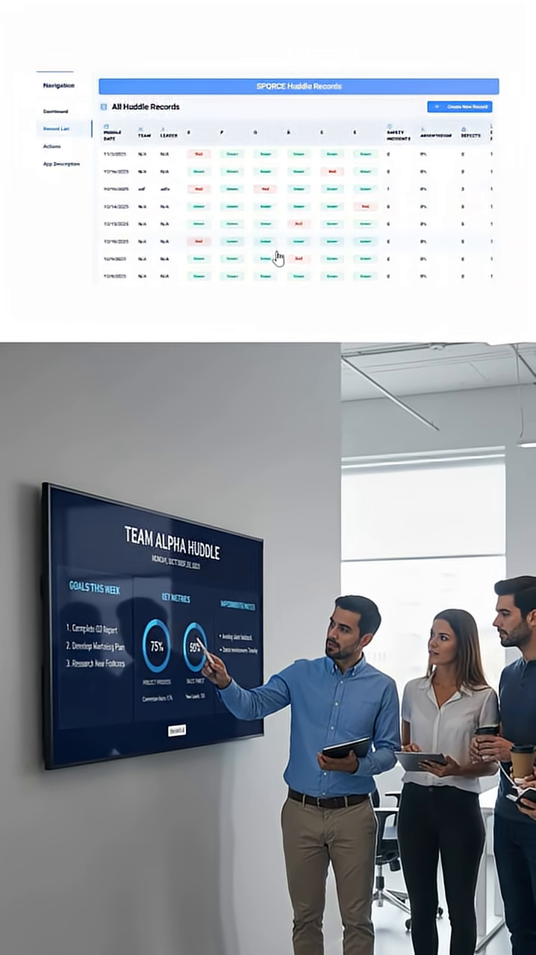
{"action": "left_click", "coordinate": [61, 141]}
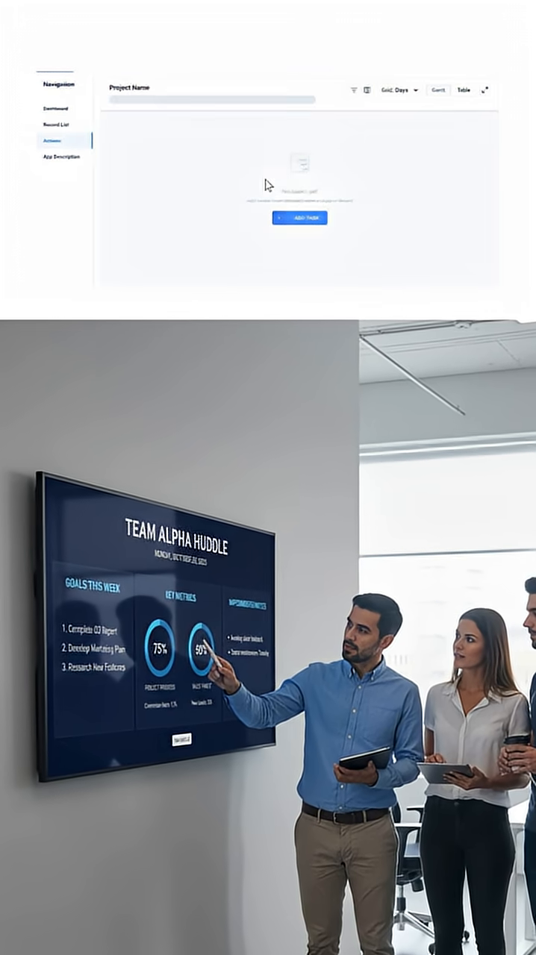